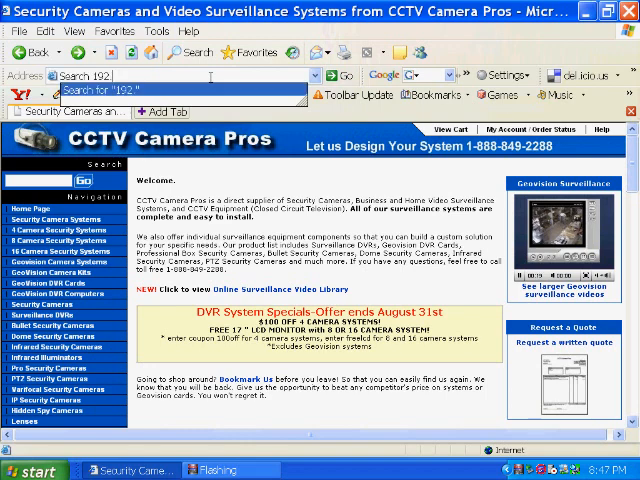
pyautogui.press('Return')
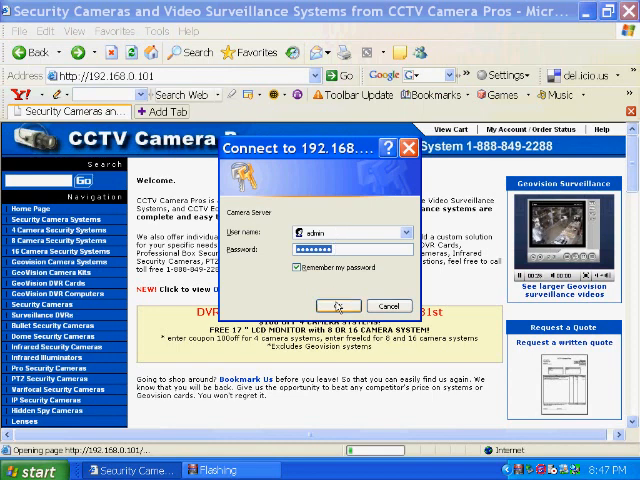
pyautogui.click(338, 305)
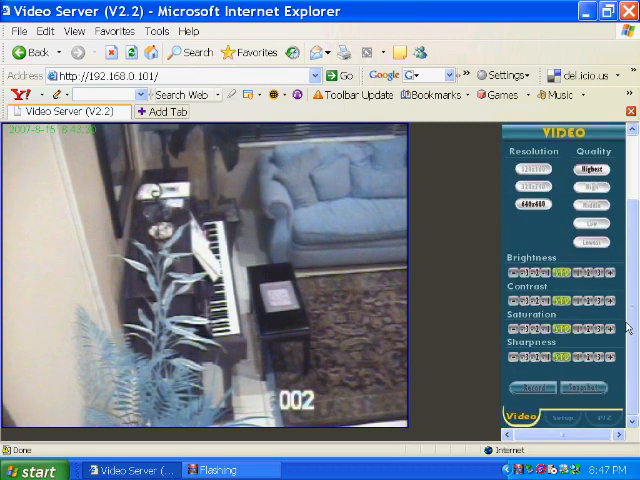
# - Show the PTZ panel with zoom, focus and preset controls beside the live feed
pyautogui.click(616, 418)
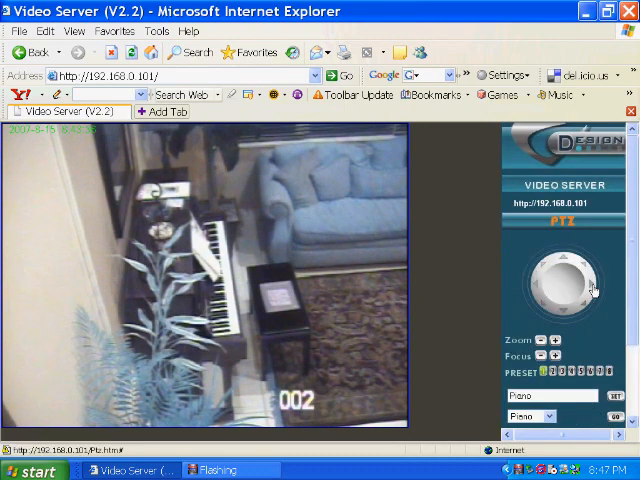
# - Pan down the hallway and zoom in to about 7x on the side table
pyautogui.click(583, 283)
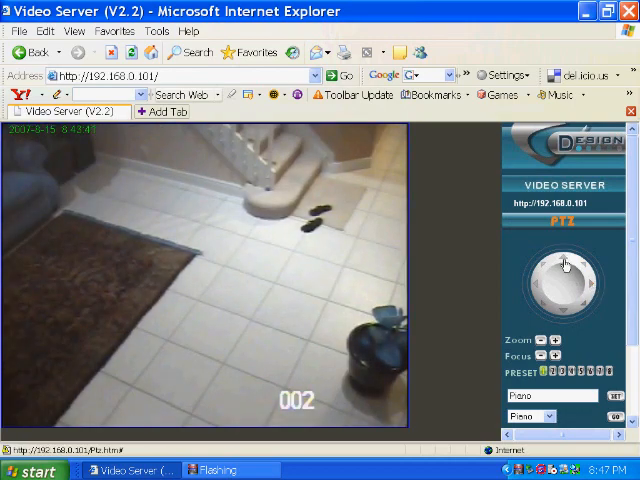
pyautogui.click(565, 258)
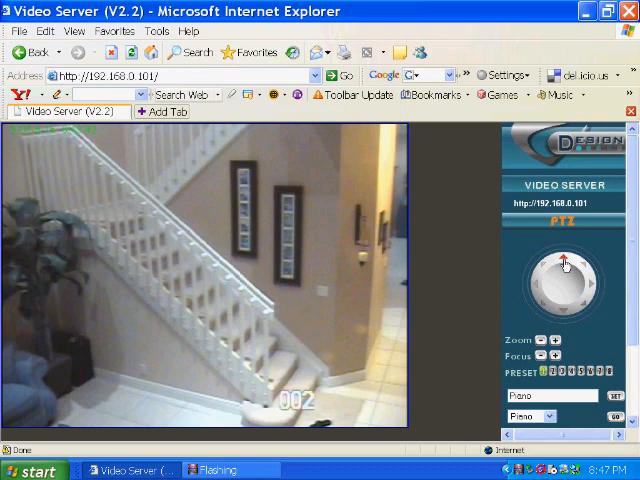
pyautogui.click(588, 286)
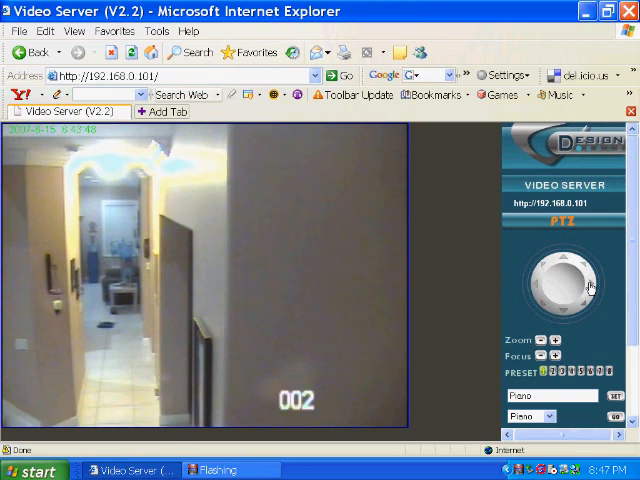
pyautogui.click(555, 341)
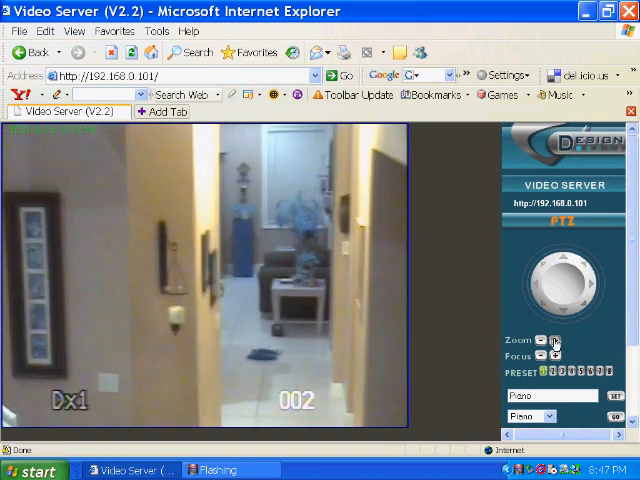
pyautogui.click(584, 285)
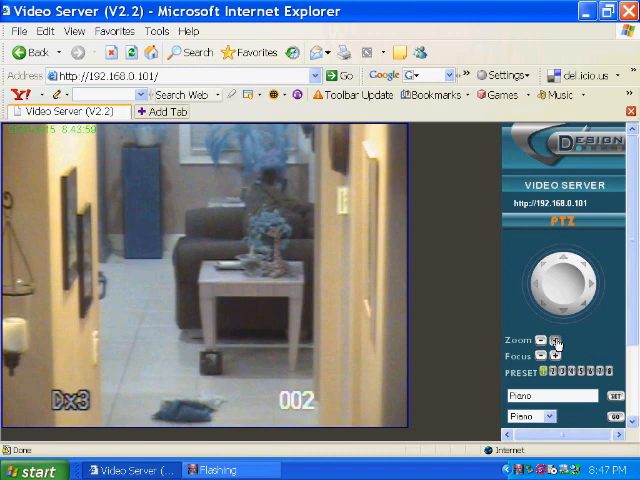
pyautogui.click(592, 282)
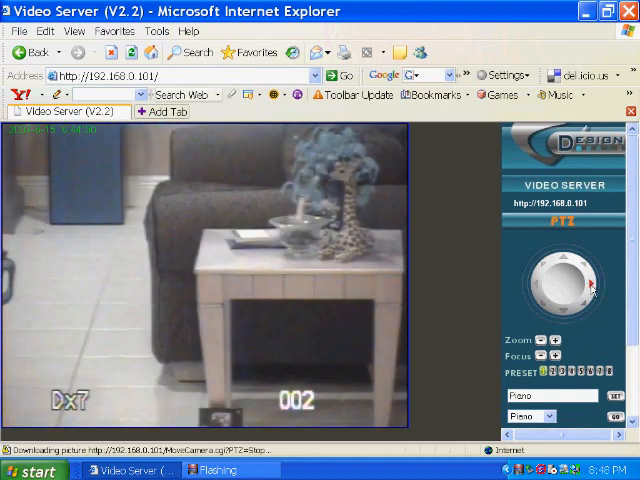
# - Pan the camera right until it stops on the front door
pyautogui.click(585, 281)
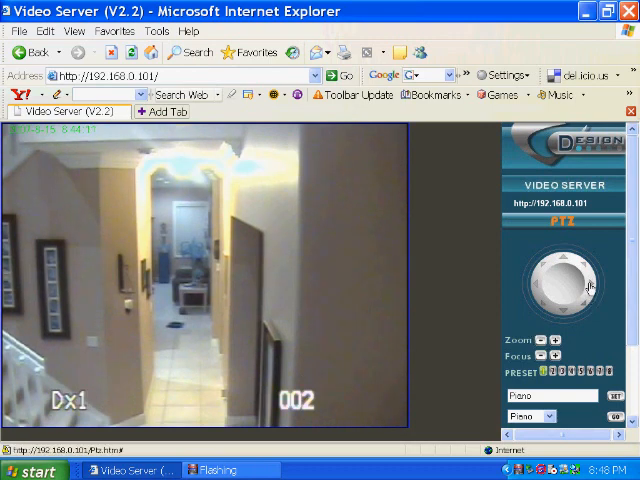
pyautogui.click(588, 283)
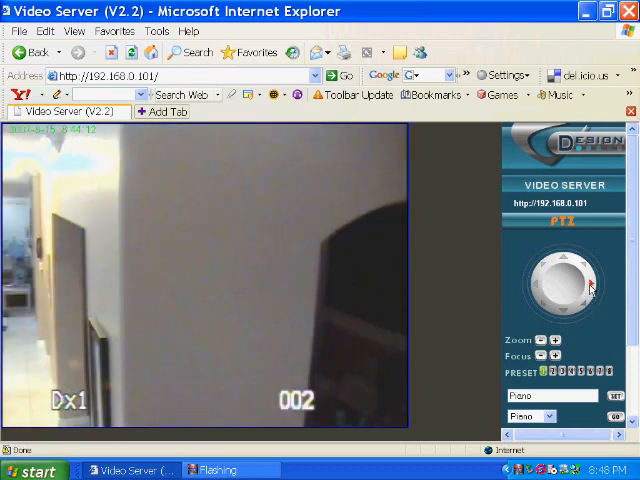
pyautogui.click(590, 283)
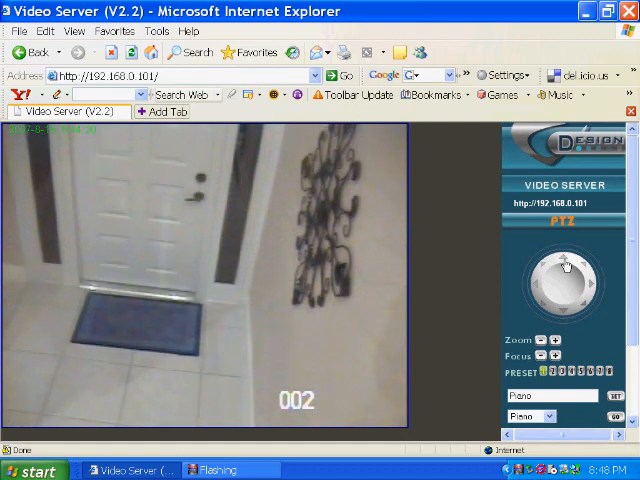
pyautogui.click(556, 285)
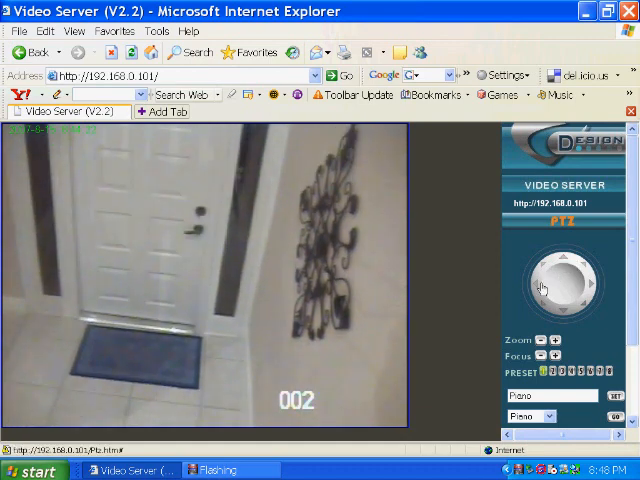
# - Pan past the staircase, window and piano, then tilt down to the tiled entry floor
pyautogui.click(545, 290)
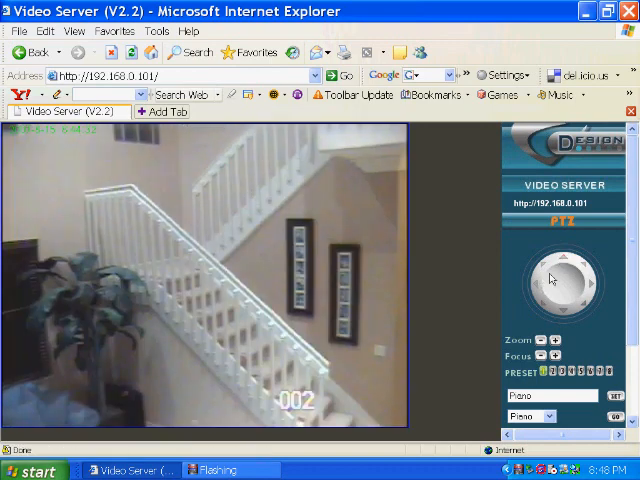
pyautogui.click(557, 298)
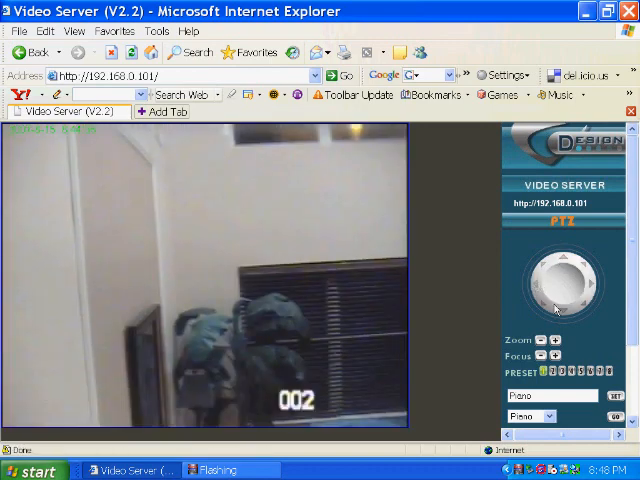
pyautogui.click(564, 314)
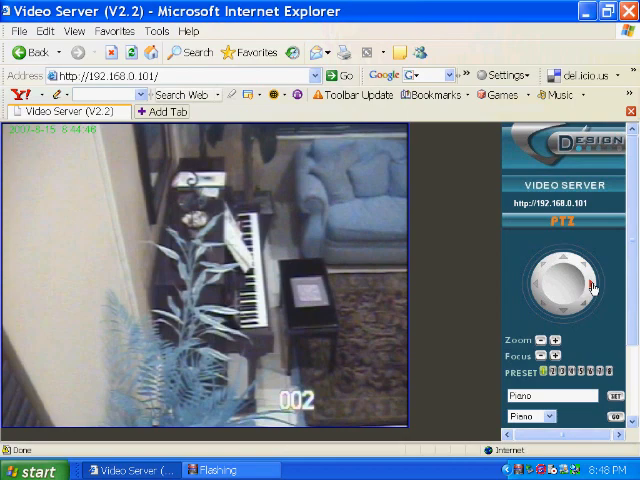
pyautogui.click(562, 270)
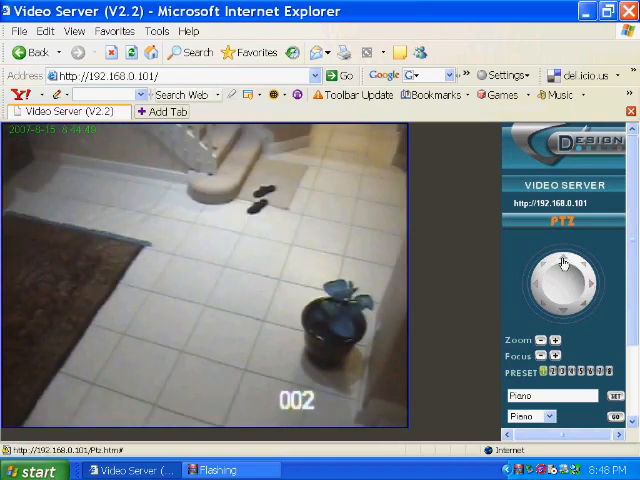
# - Recall the Piano preset to aim at the piano and sofa, then show Setup
pyautogui.click(588, 285)
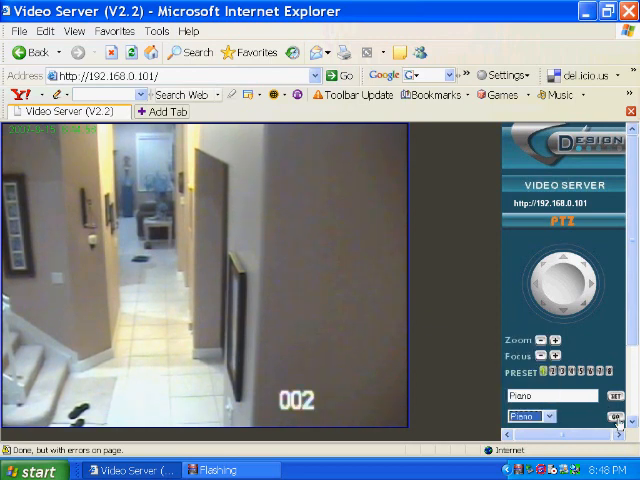
pyautogui.click(610, 415)
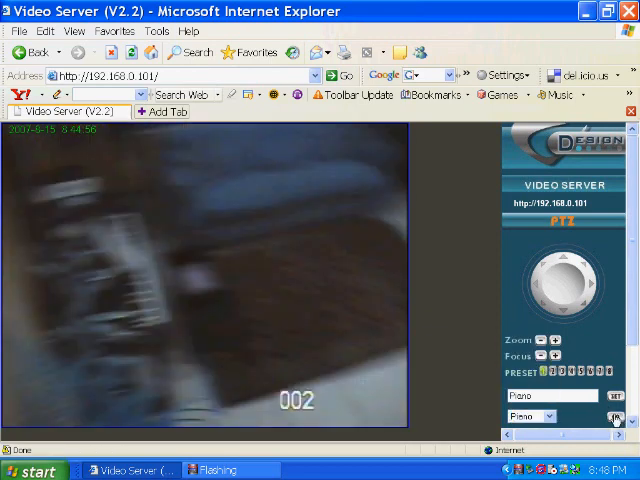
pyautogui.click(607, 416)
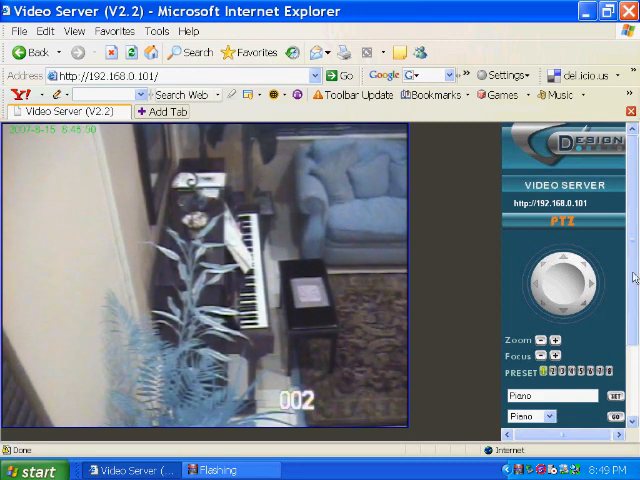
pyautogui.click(563, 223)
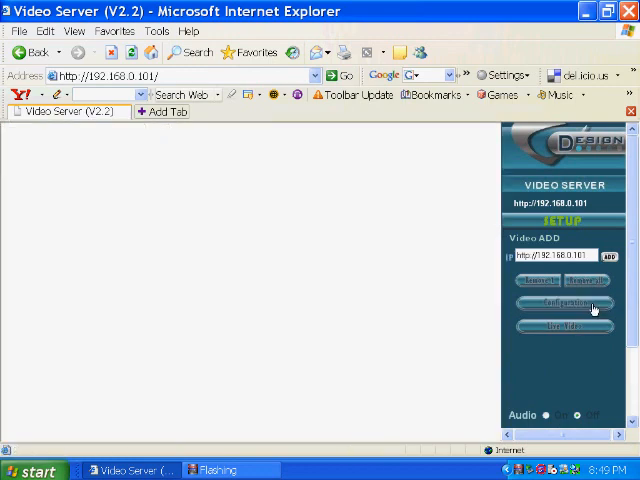
# - View the System configuration, then the Time settings, then the Users Setting page
pyautogui.click(562, 303)
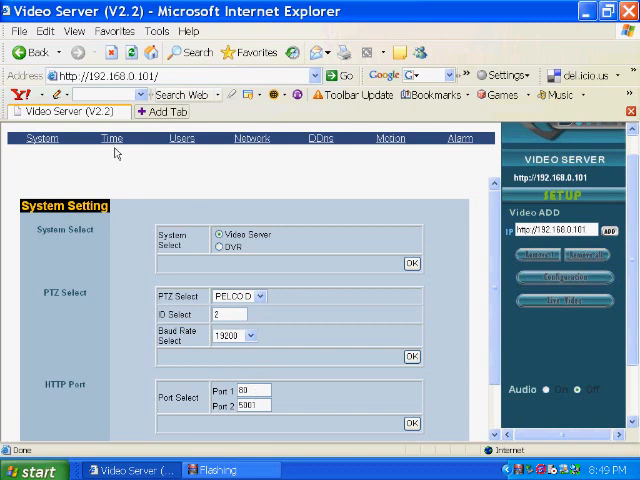
pyautogui.click(111, 138)
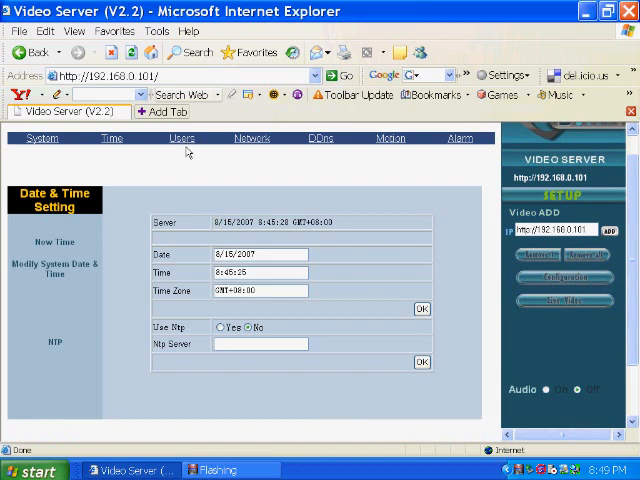
pyautogui.click(168, 138)
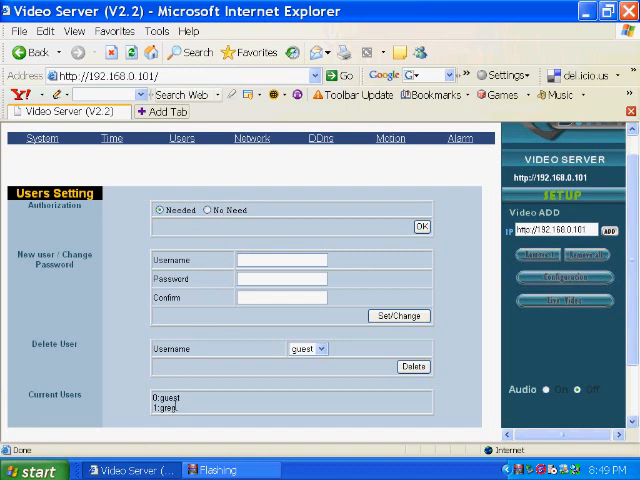
pyautogui.moveTo(268, 170)
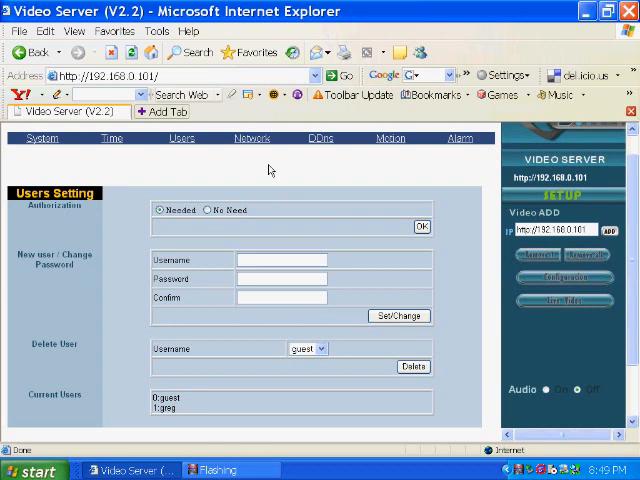
pyautogui.moveTo(338, 150)
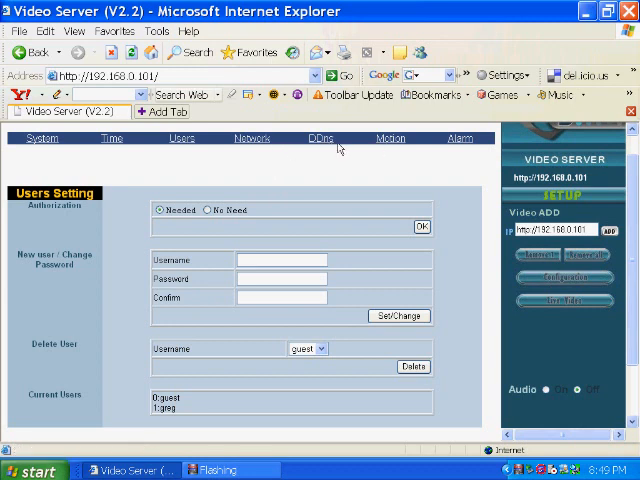
pyautogui.moveTo(322, 138)
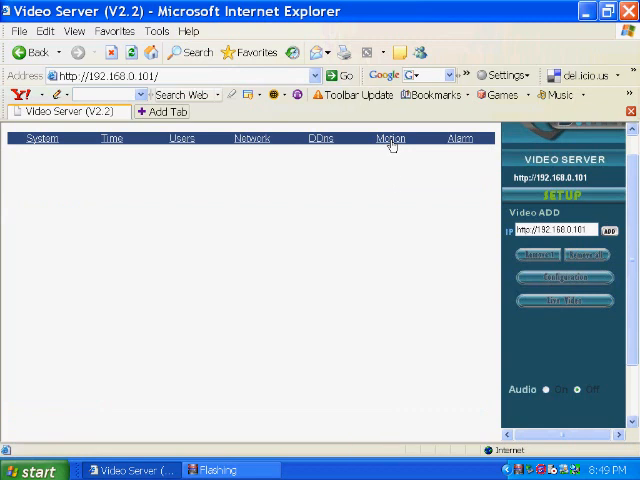
pyautogui.moveTo(382, 274)
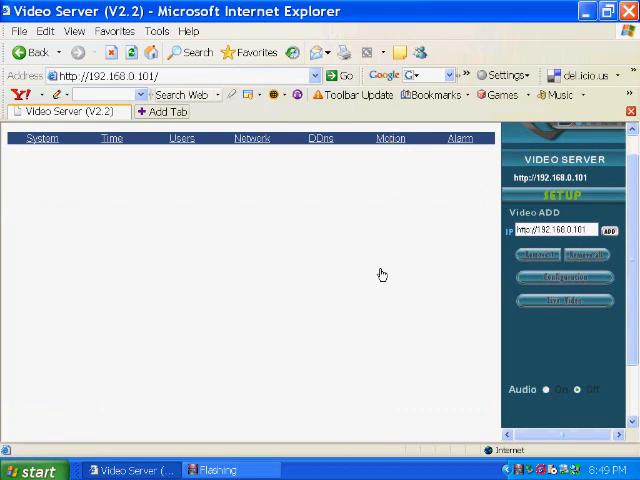
# - Set Motion sensitivity from High to Middle and scroll through the Mail and FTP options
pyautogui.click(390, 138)
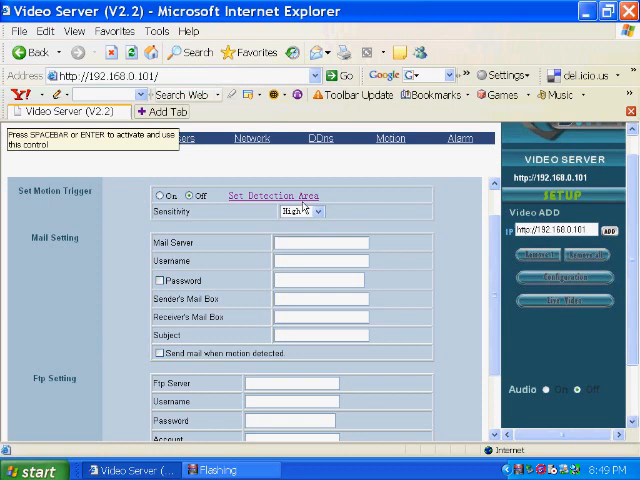
pyautogui.click(303, 211)
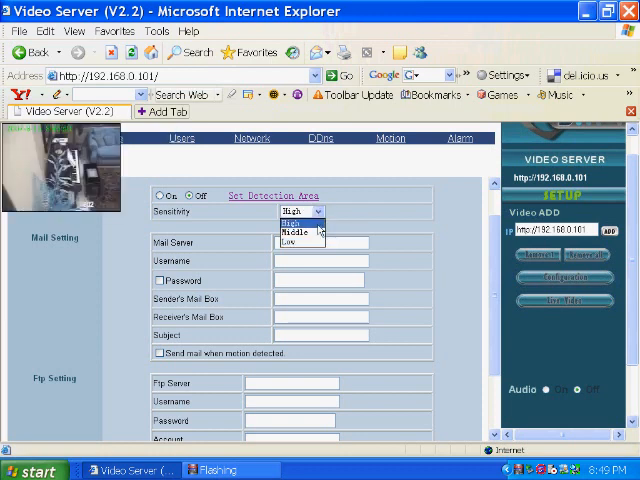
pyautogui.click(295, 232)
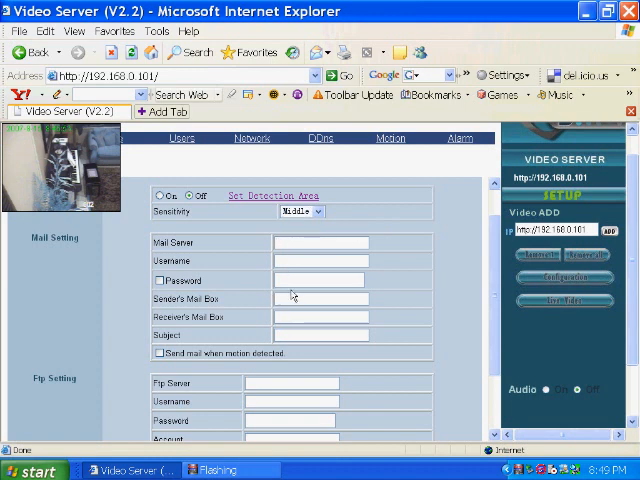
pyautogui.scroll(-3)
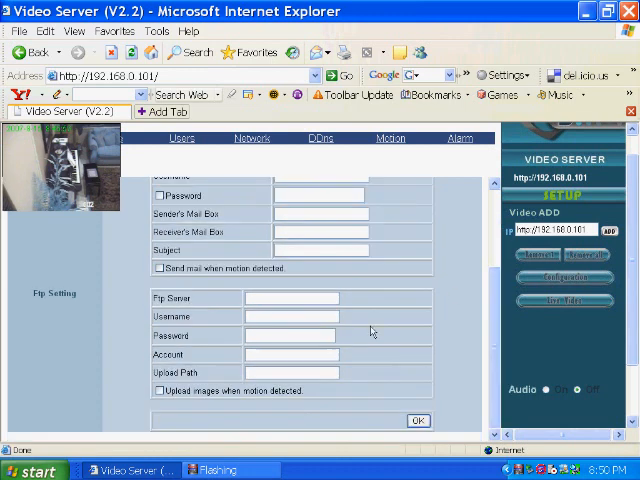
pyautogui.moveTo(219, 343)
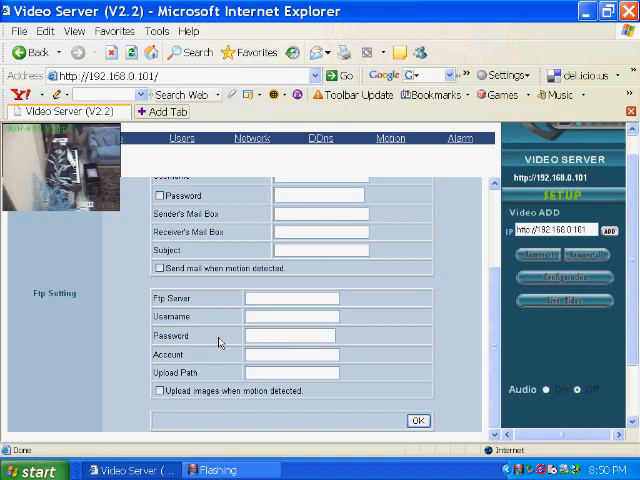
pyautogui.moveTo(477, 333)
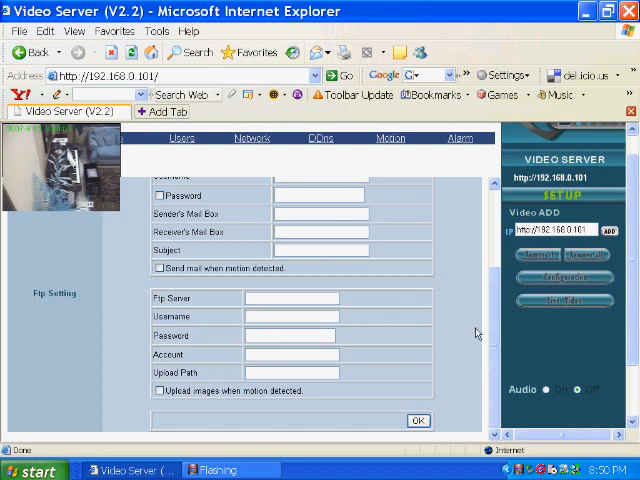
pyautogui.scroll(3)
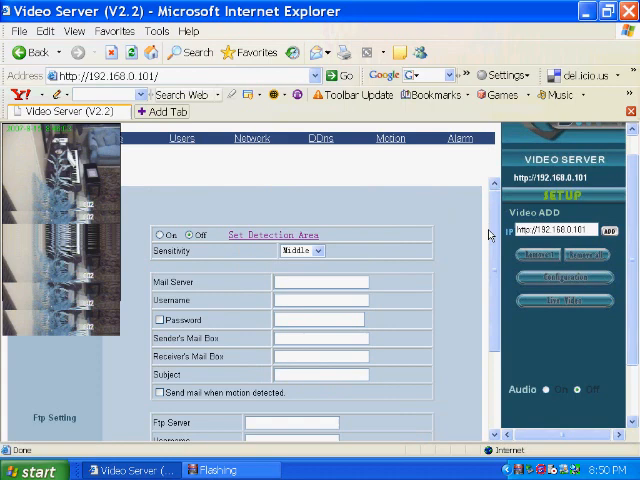
pyautogui.click(459, 138)
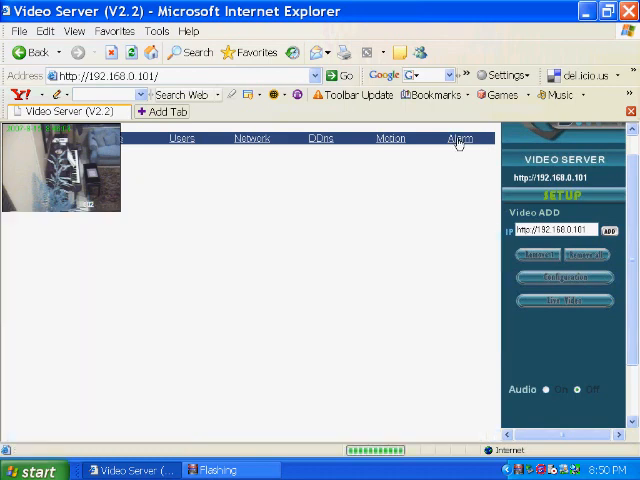
# - Review the Alarm page's relay and mail options, then return to the PTZ live view
pyautogui.click(460, 138)
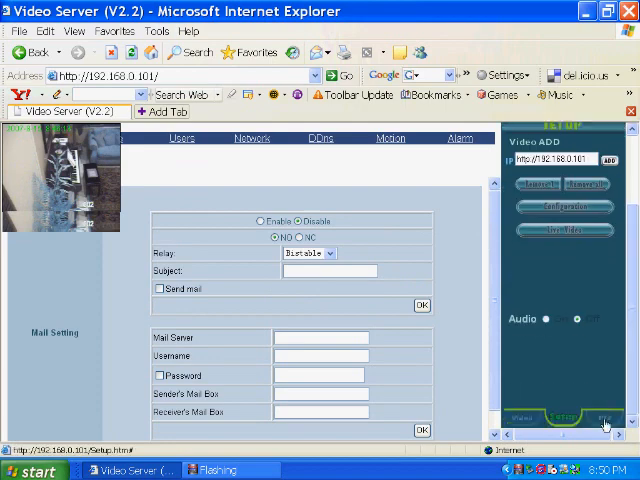
pyautogui.click(605, 408)
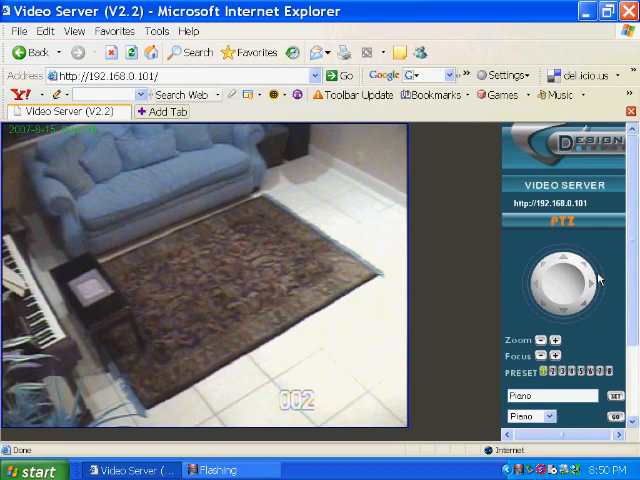
# - Pan past the front door, entry floor, stairs and window back to the piano and plant
pyautogui.click(563, 263)
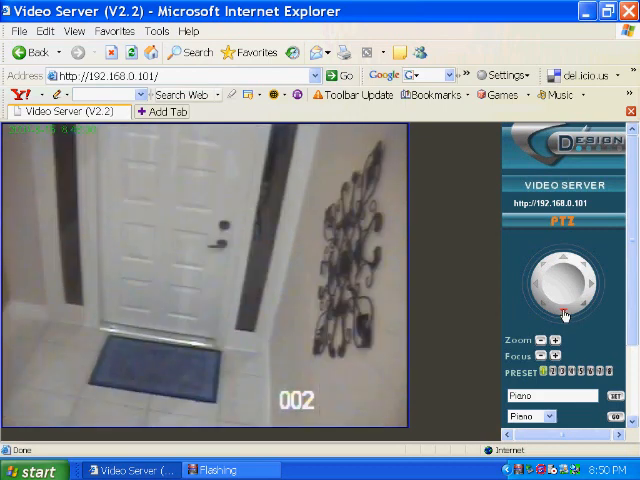
pyautogui.click(545, 285)
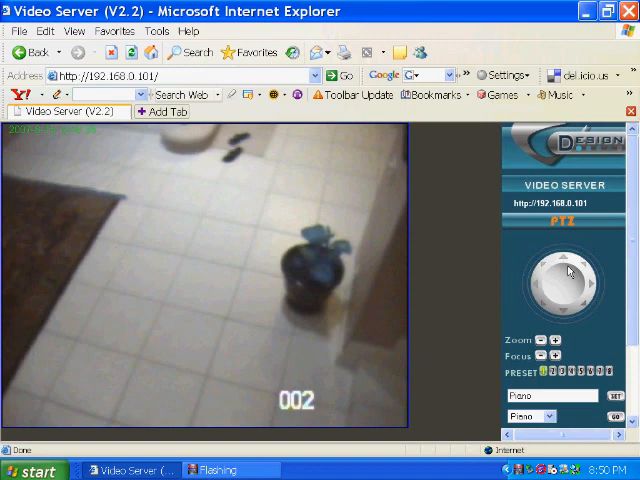
pyautogui.click(567, 247)
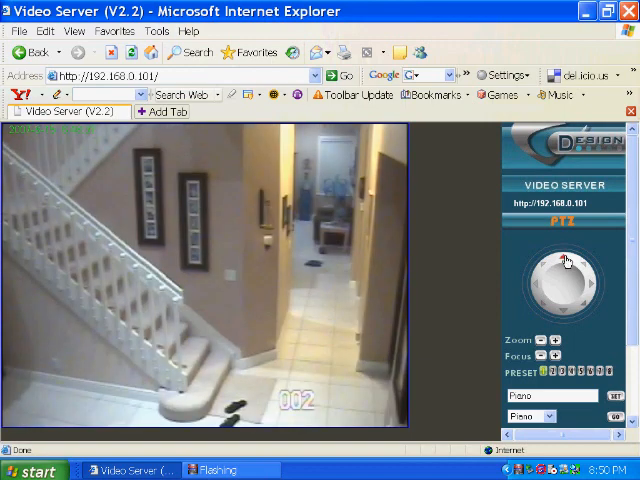
pyautogui.click(540, 285)
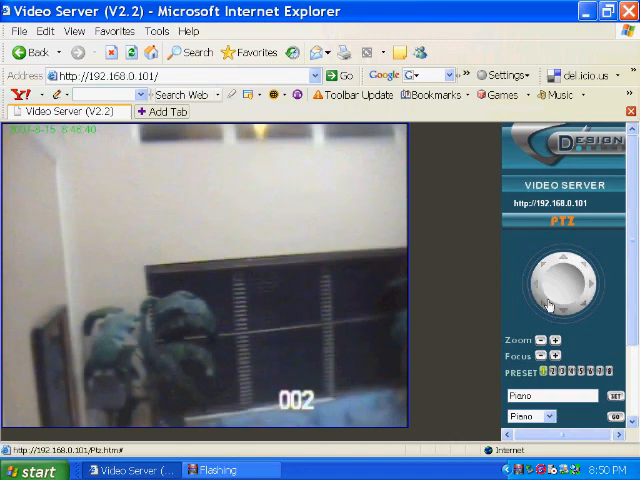
pyautogui.click(564, 313)
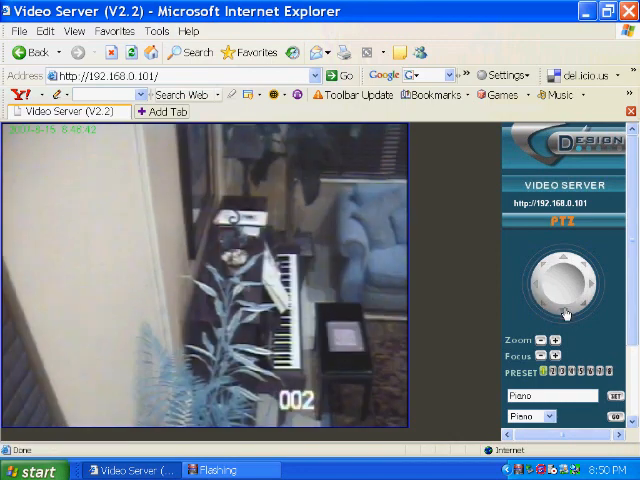
pyautogui.click(554, 340)
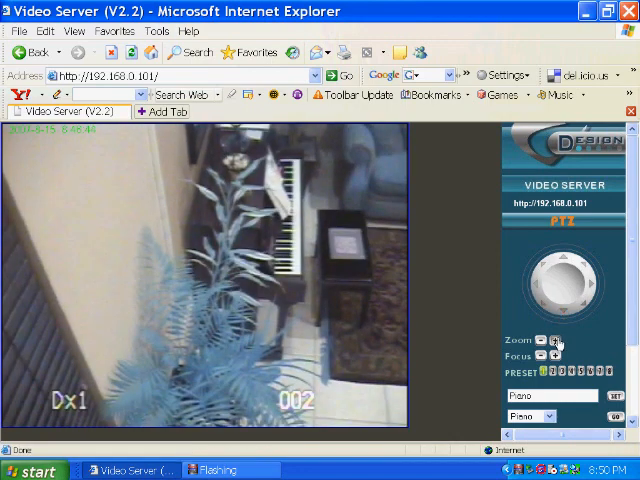
# - Zoom to Dx5 on the HANON-SCHAUM book on the piano bench, then back to Dx1
pyautogui.click(583, 283)
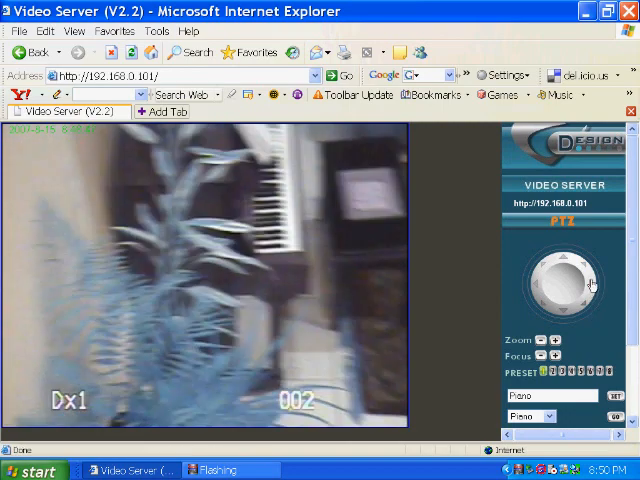
pyautogui.click(563, 258)
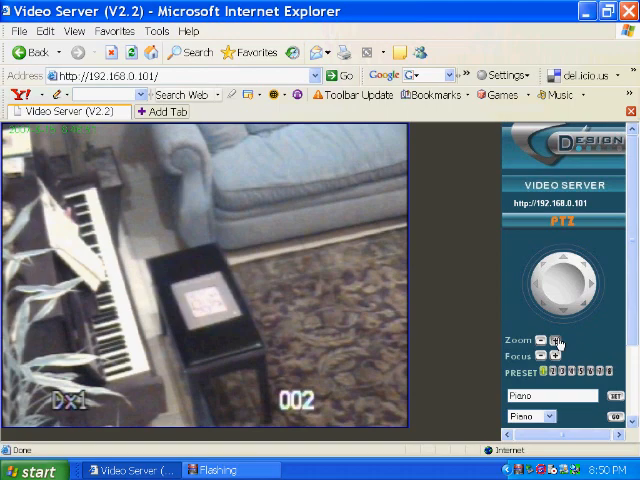
pyautogui.click(555, 341)
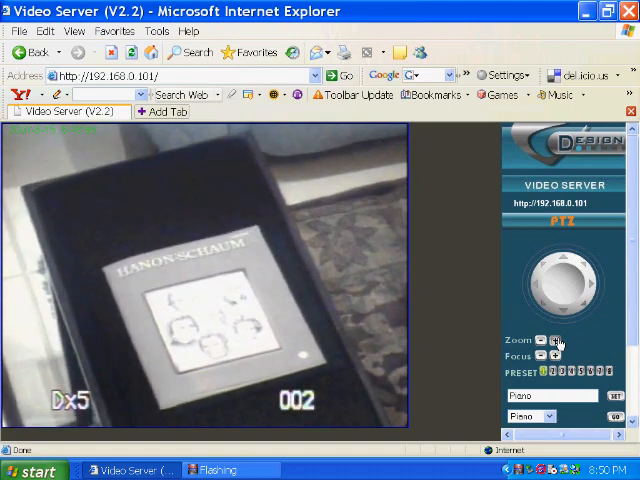
pyautogui.click(556, 341)
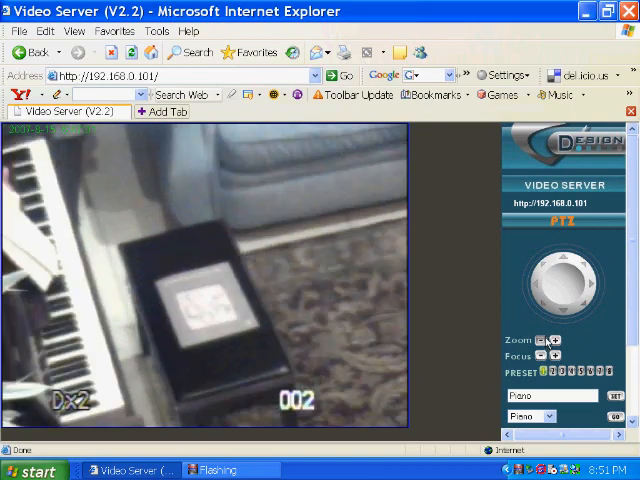
pyautogui.click(543, 341)
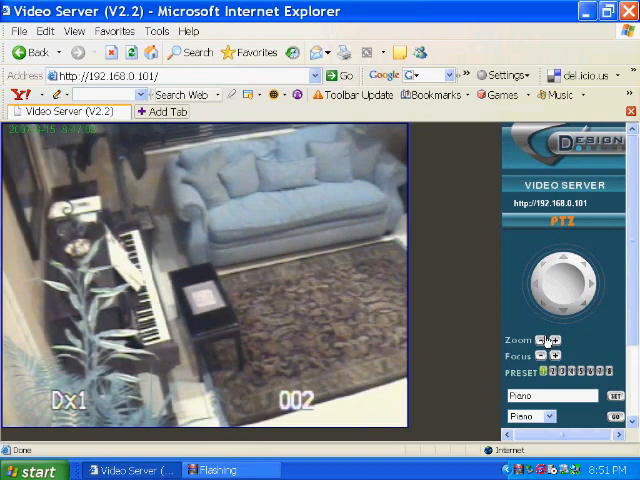